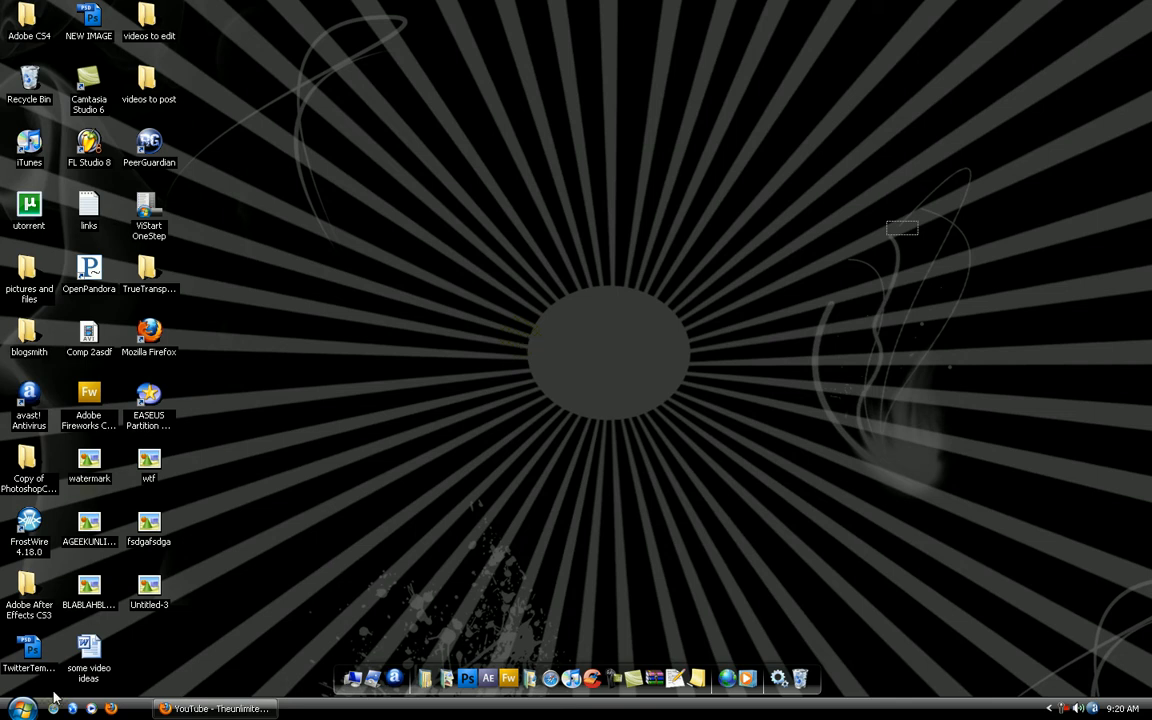
Step: Open the Start menu from the taskbar
{"action": "left_click", "coordinate": [22, 708]}
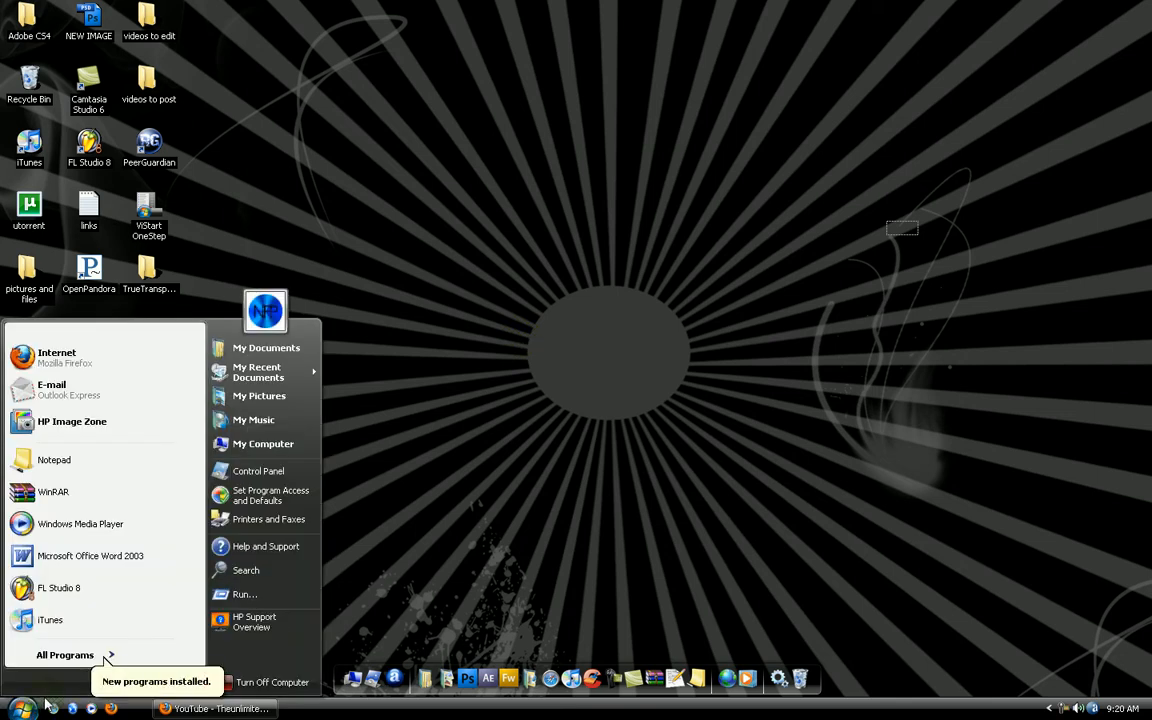
Step: Open My Computer, select Removable Disk (H:), then clear the selection
{"action": "left_click", "coordinate": [263, 443]}
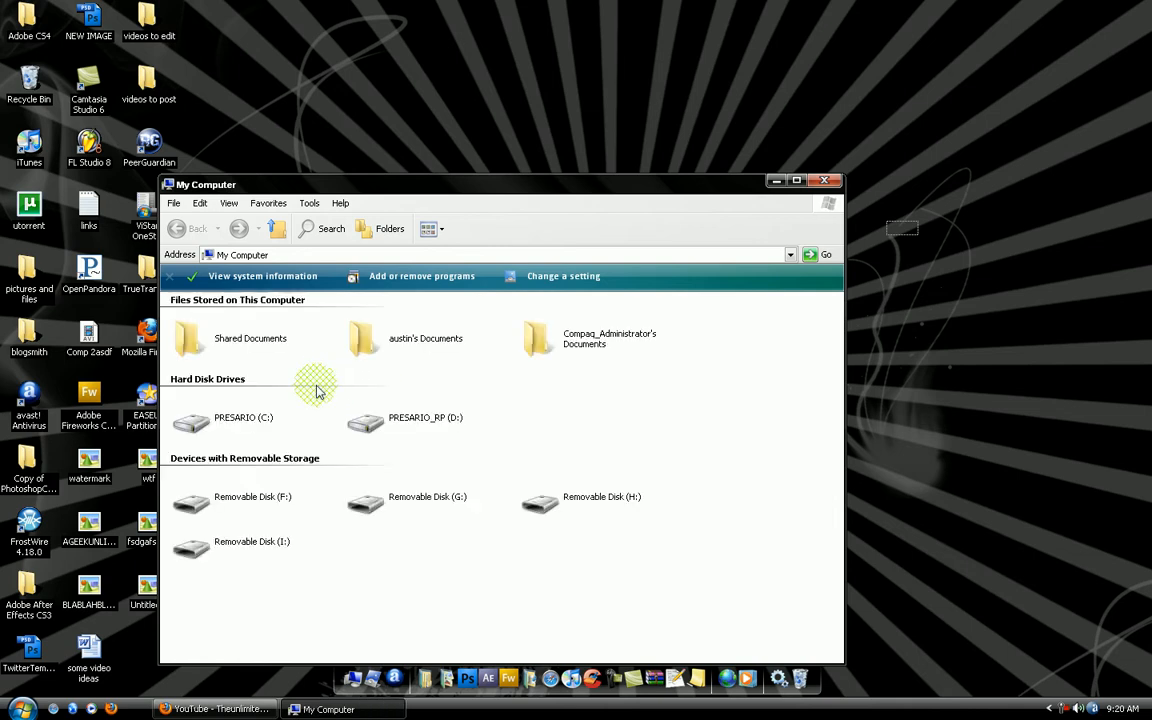
{"action": "mouse_move", "coordinate": [208, 408]}
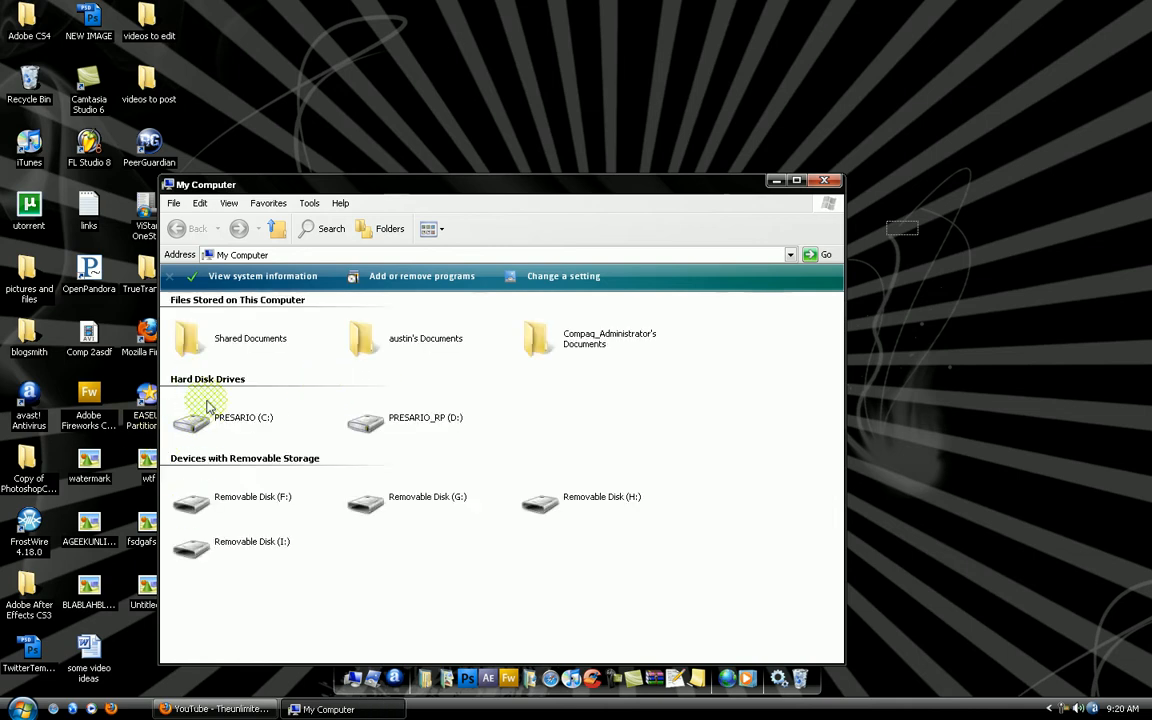
{"action": "mouse_move", "coordinate": [200, 417]}
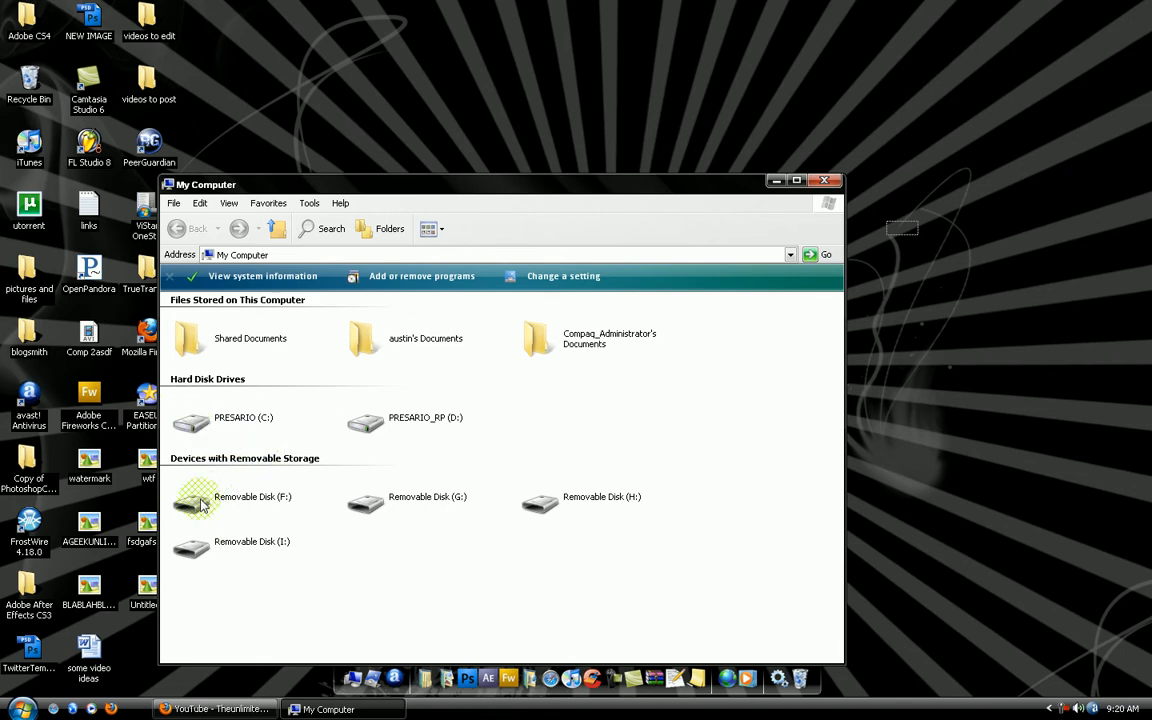
{"action": "mouse_move", "coordinate": [328, 425]}
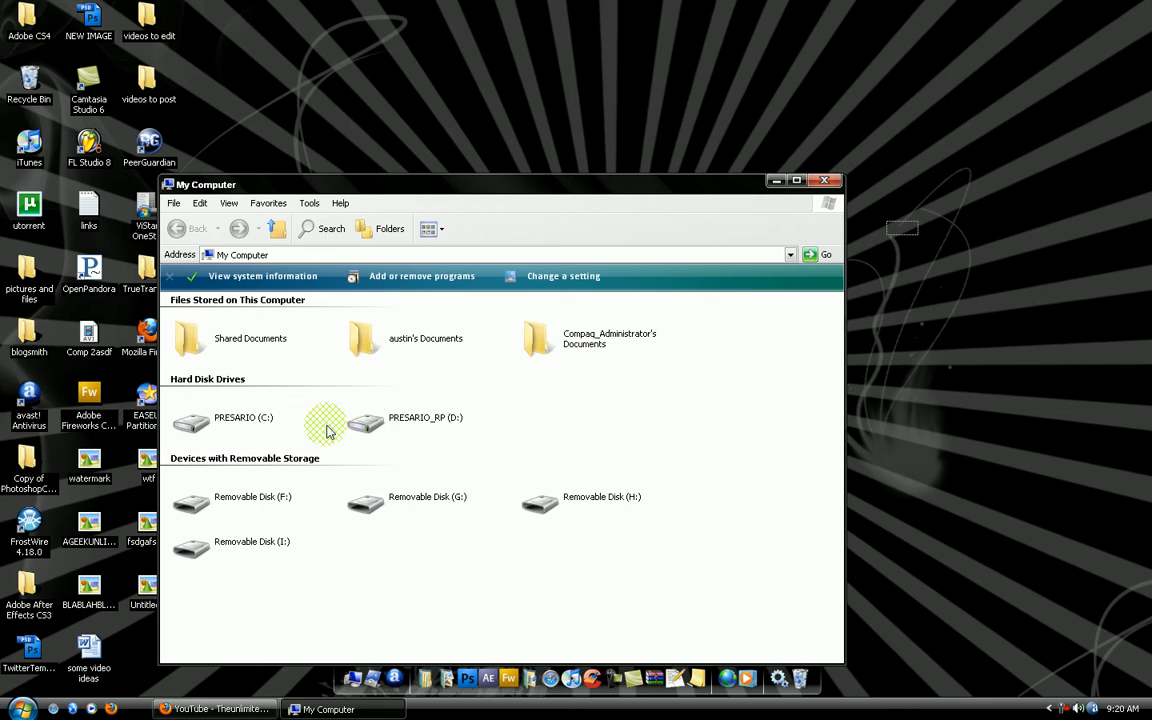
{"action": "mouse_move", "coordinate": [190, 425]}
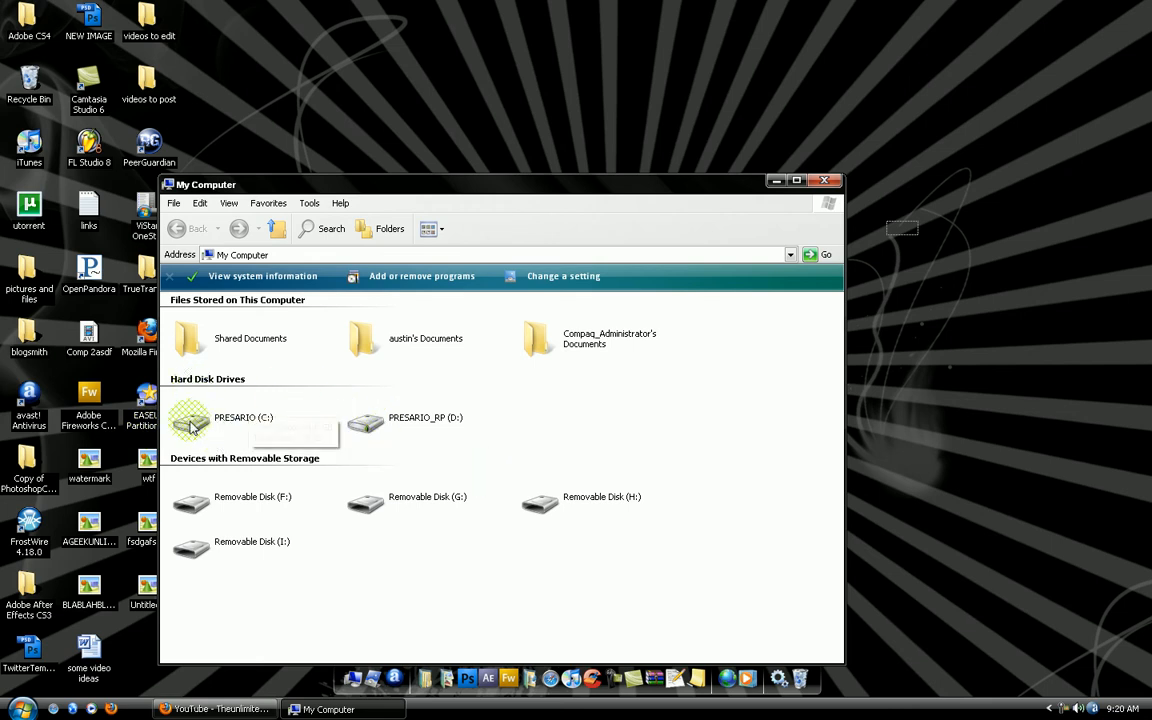
{"action": "mouse_move", "coordinate": [288, 400]}
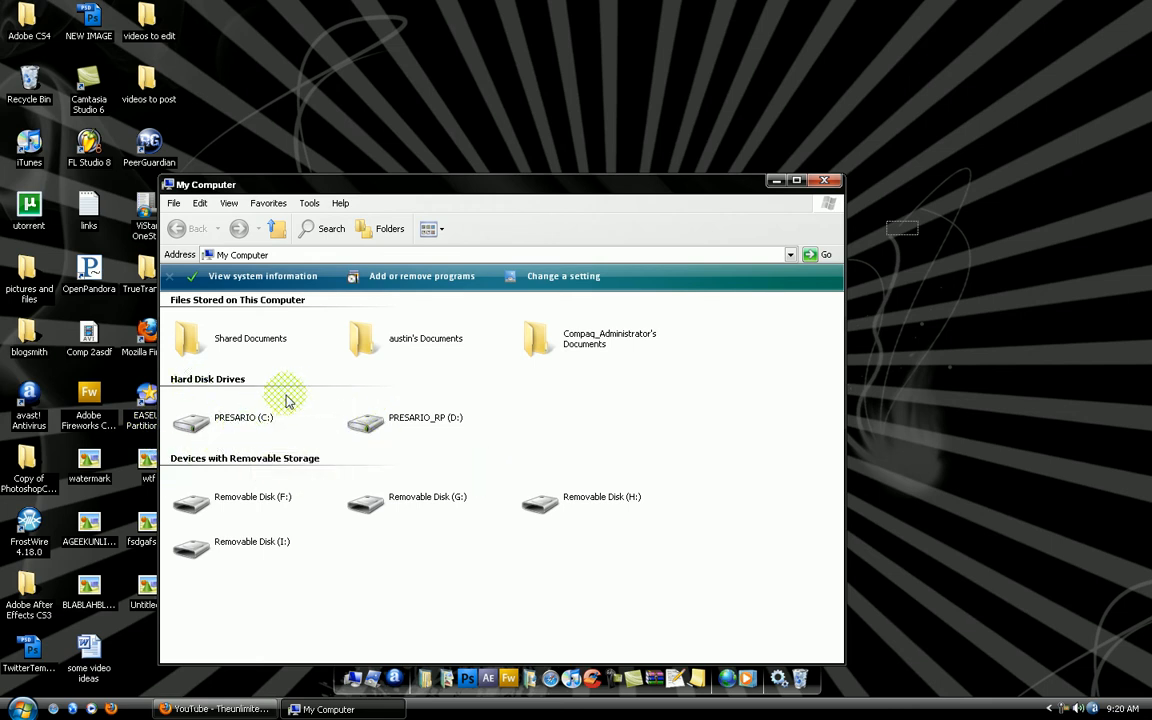
{"action": "mouse_move", "coordinate": [245, 418]}
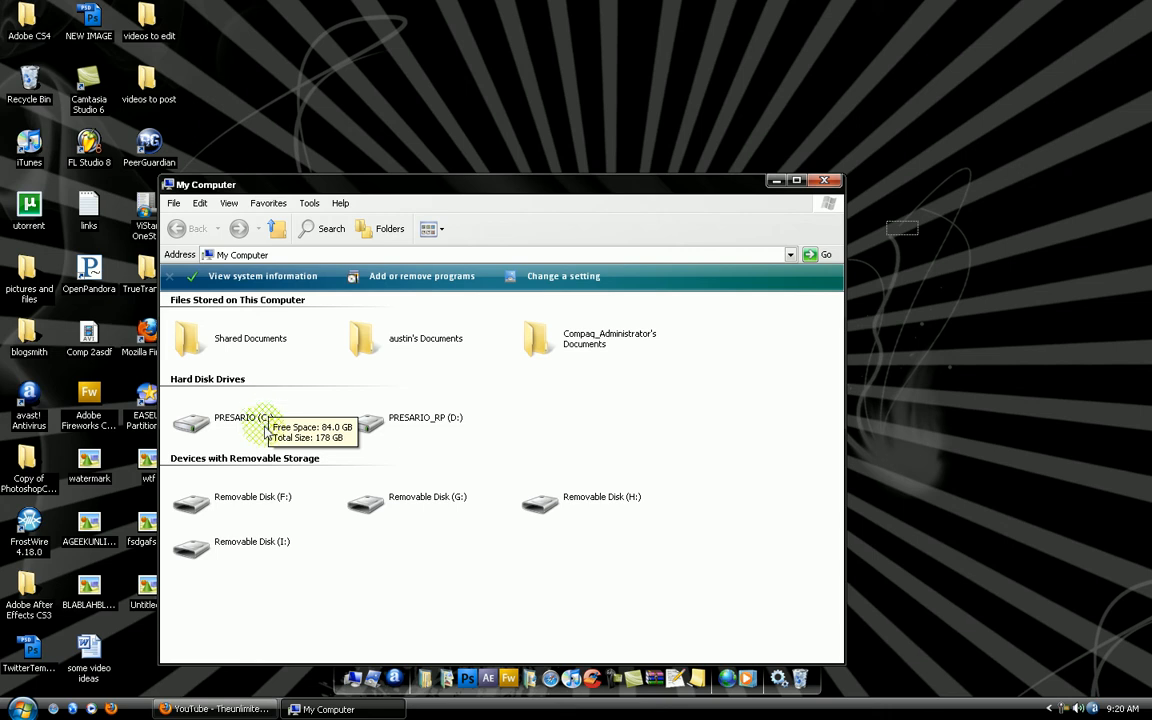
{"action": "mouse_move", "coordinate": [490, 447]}
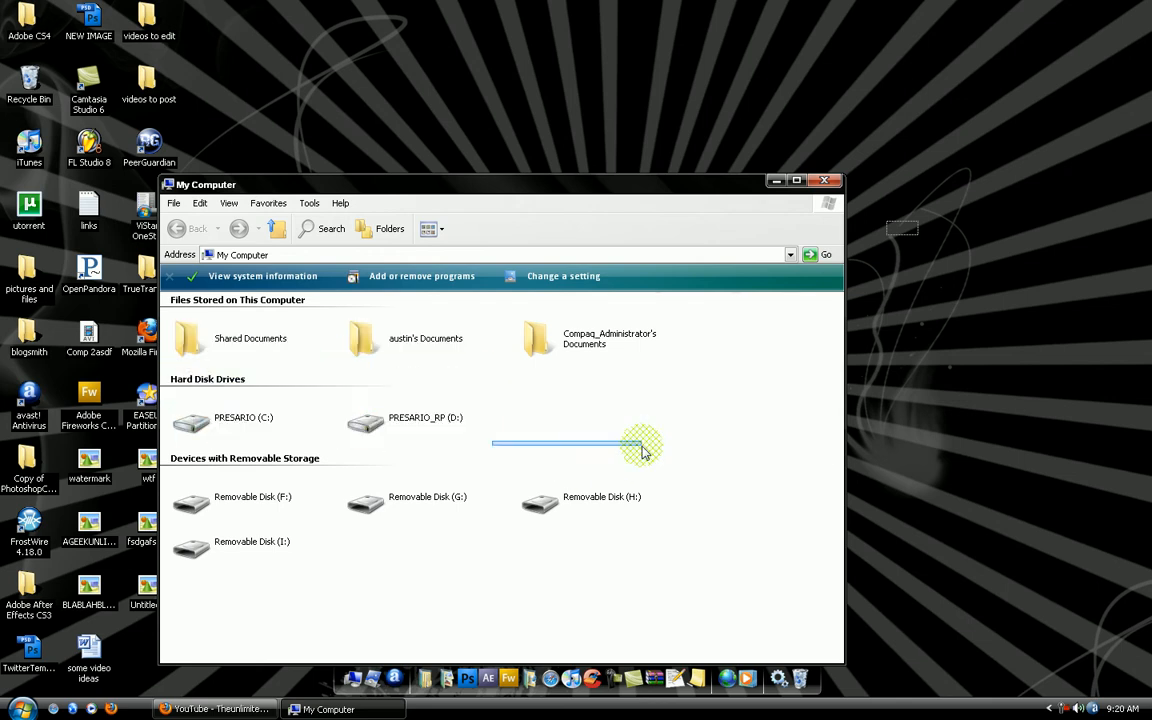
{"action": "left_click", "coordinate": [601, 497]}
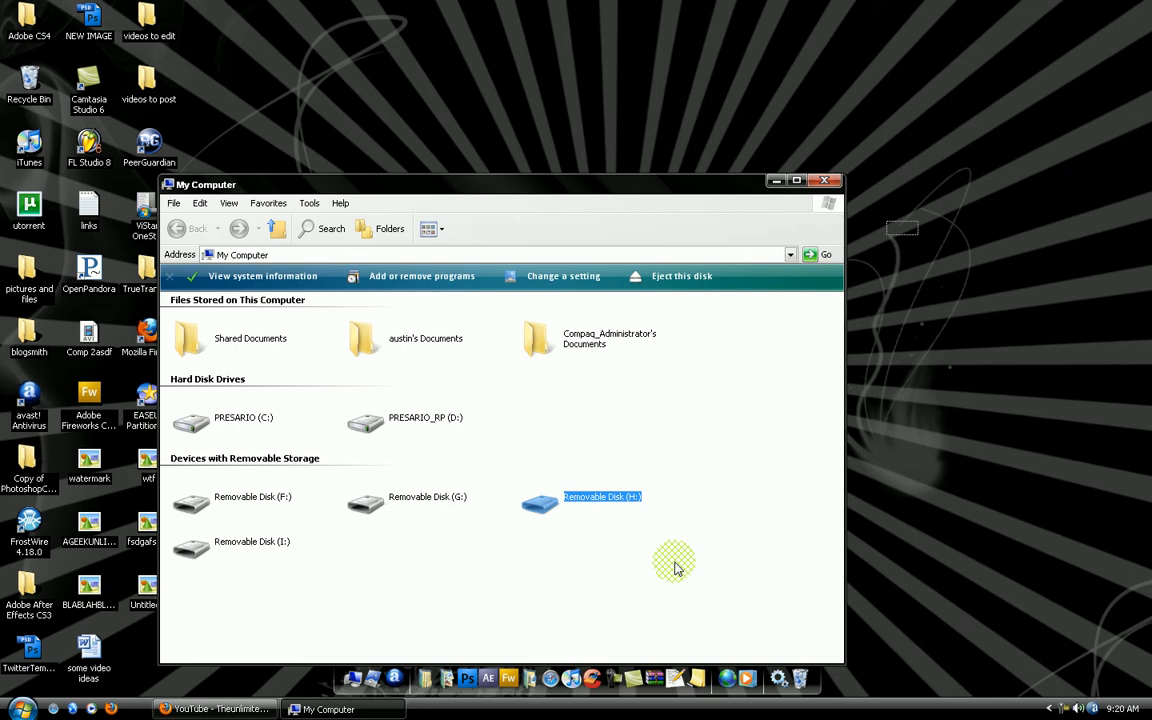
{"action": "left_click", "coordinate": [675, 561]}
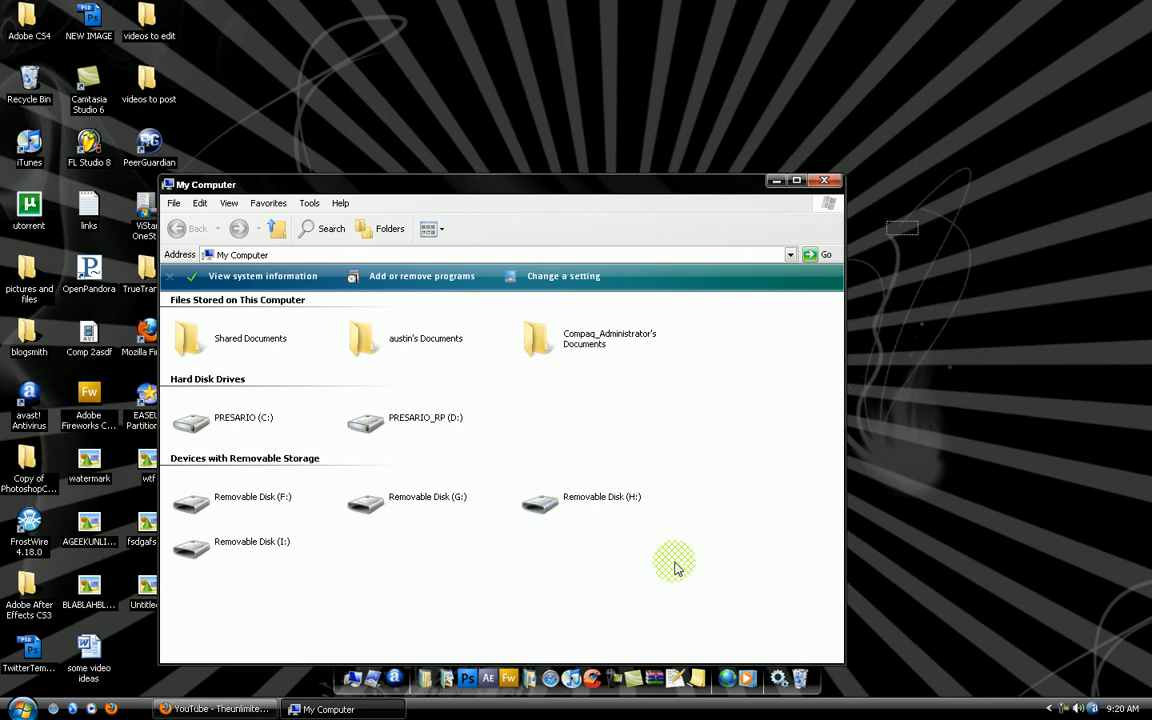
{"action": "mouse_move", "coordinate": [710, 195]}
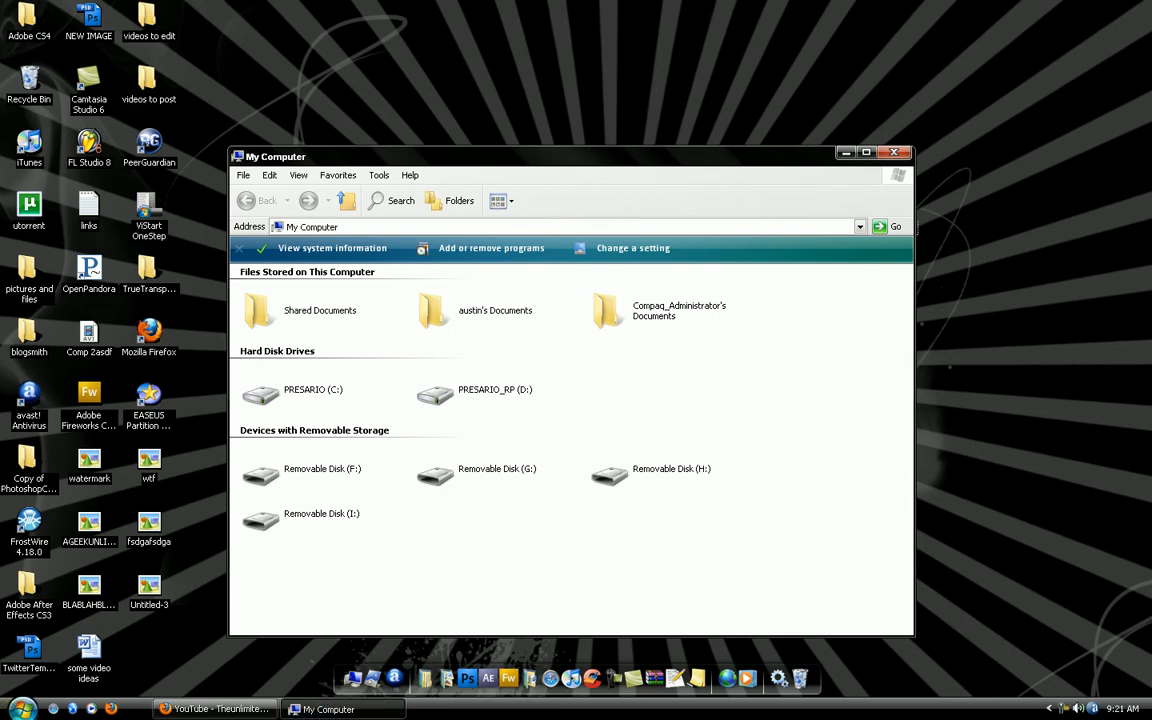
{"action": "mouse_move", "coordinate": [604, 510]}
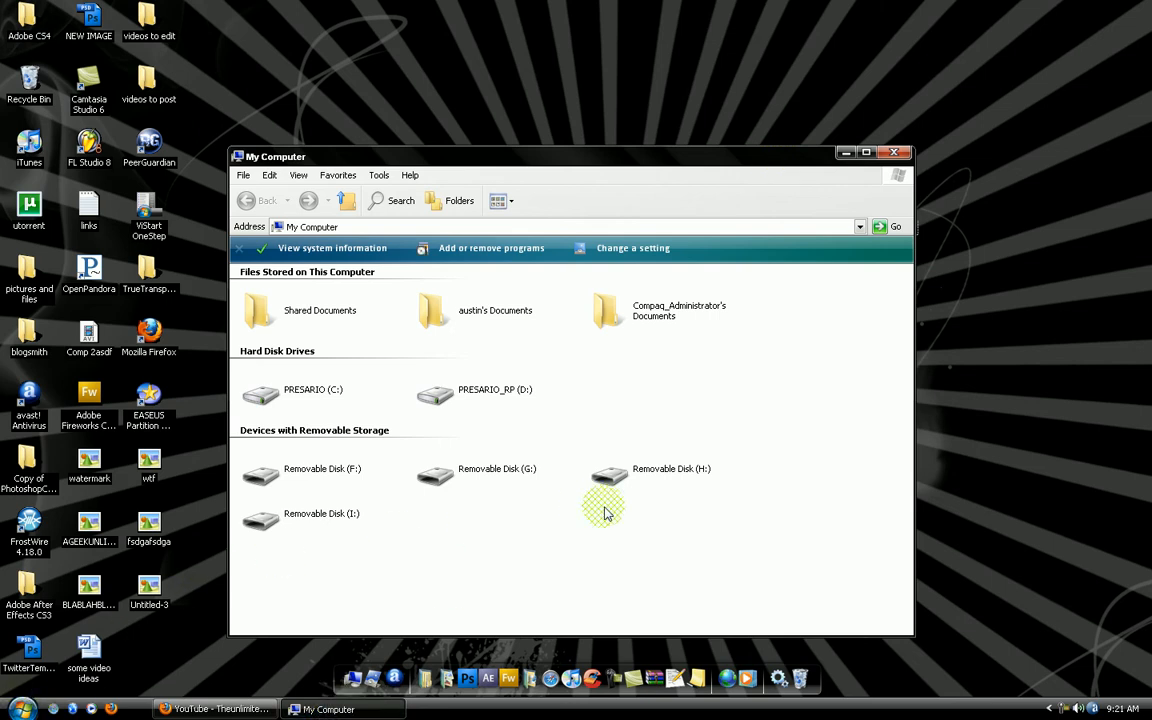
{"action": "mouse_move", "coordinate": [637, 383]}
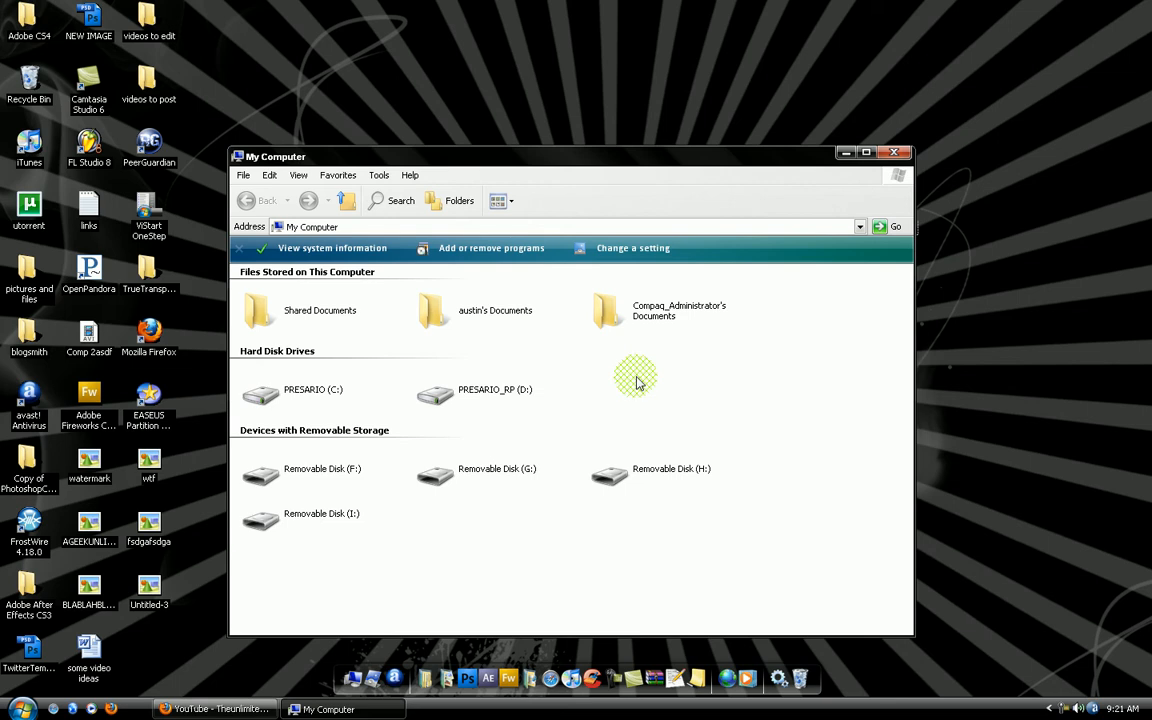
{"action": "mouse_move", "coordinate": [285, 395]}
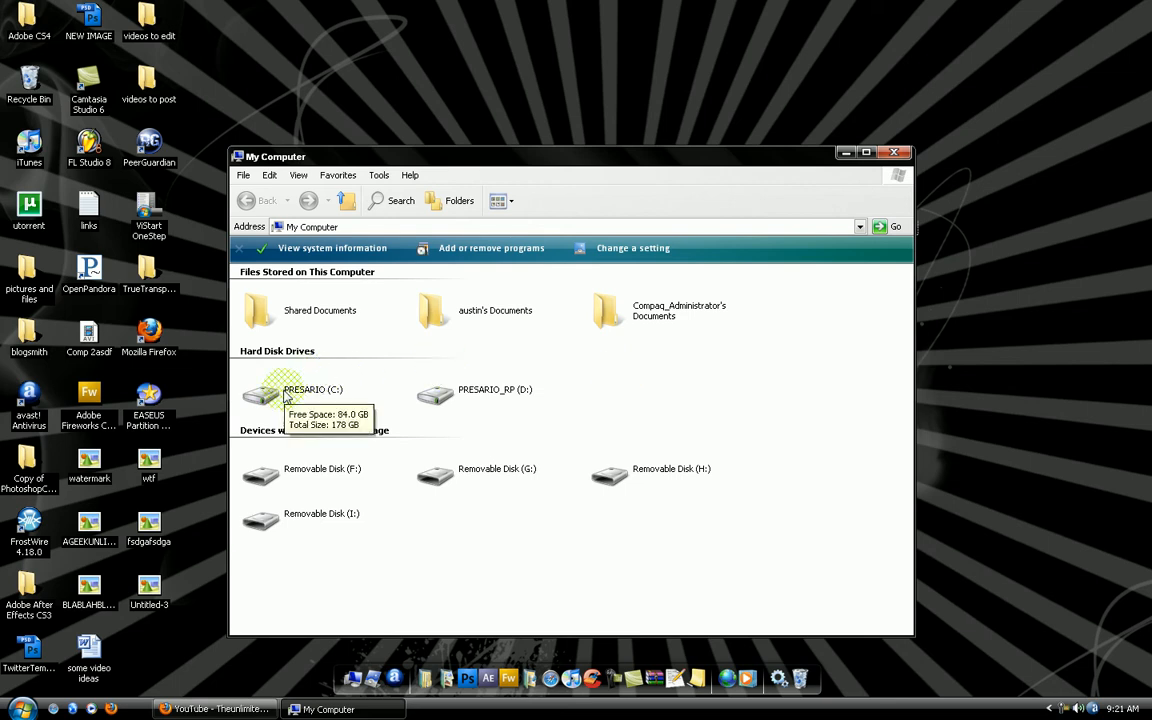
{"action": "mouse_move", "coordinate": [905, 163]}
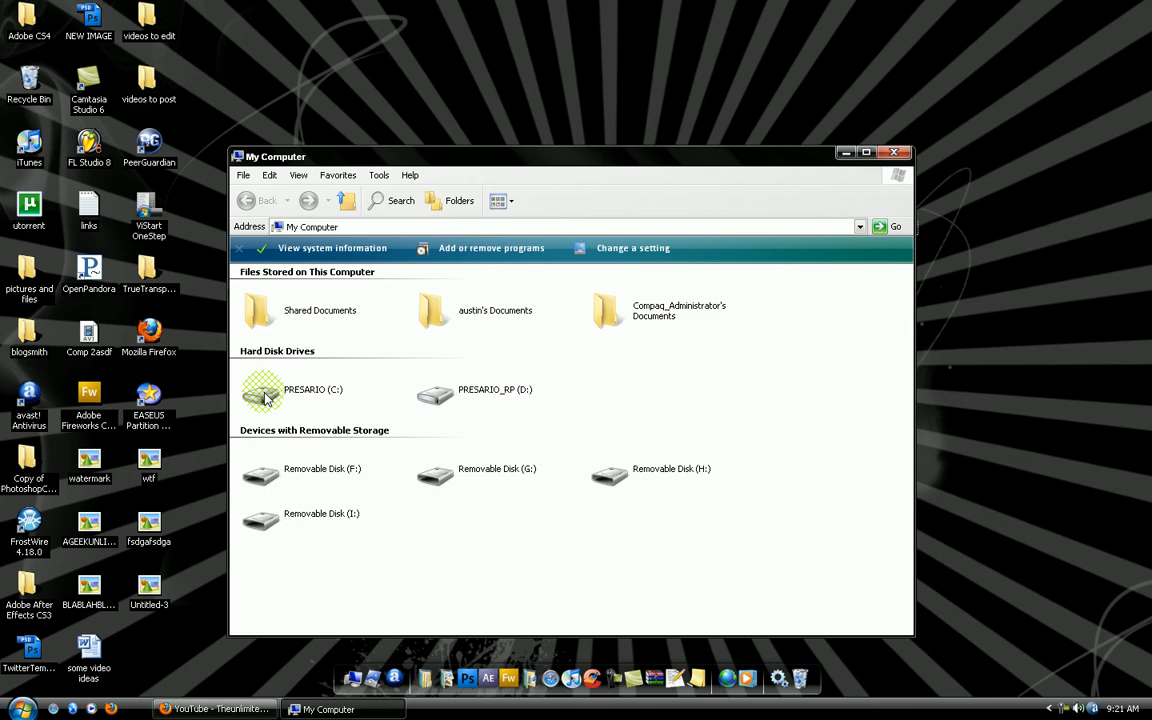
{"action": "mouse_move", "coordinate": [268, 428]}
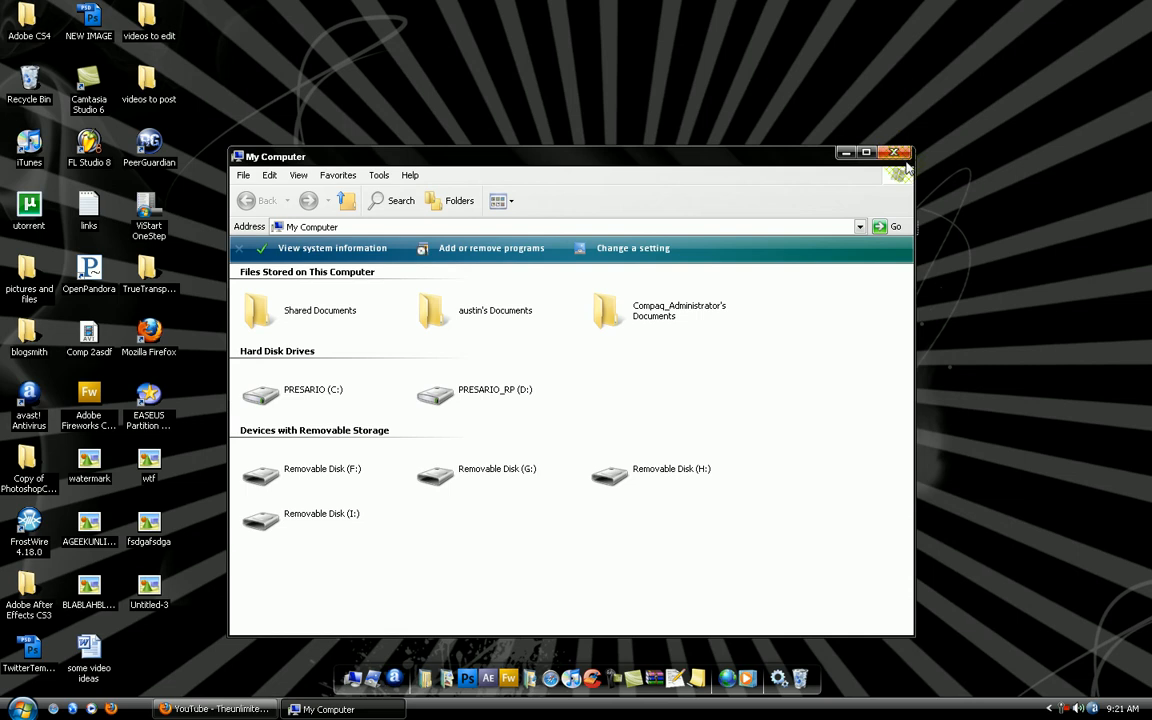
Step: Close My Computer and launch EASEUS Partition Master 4.0 from the desktop
{"action": "left_click", "coordinate": [903, 152]}
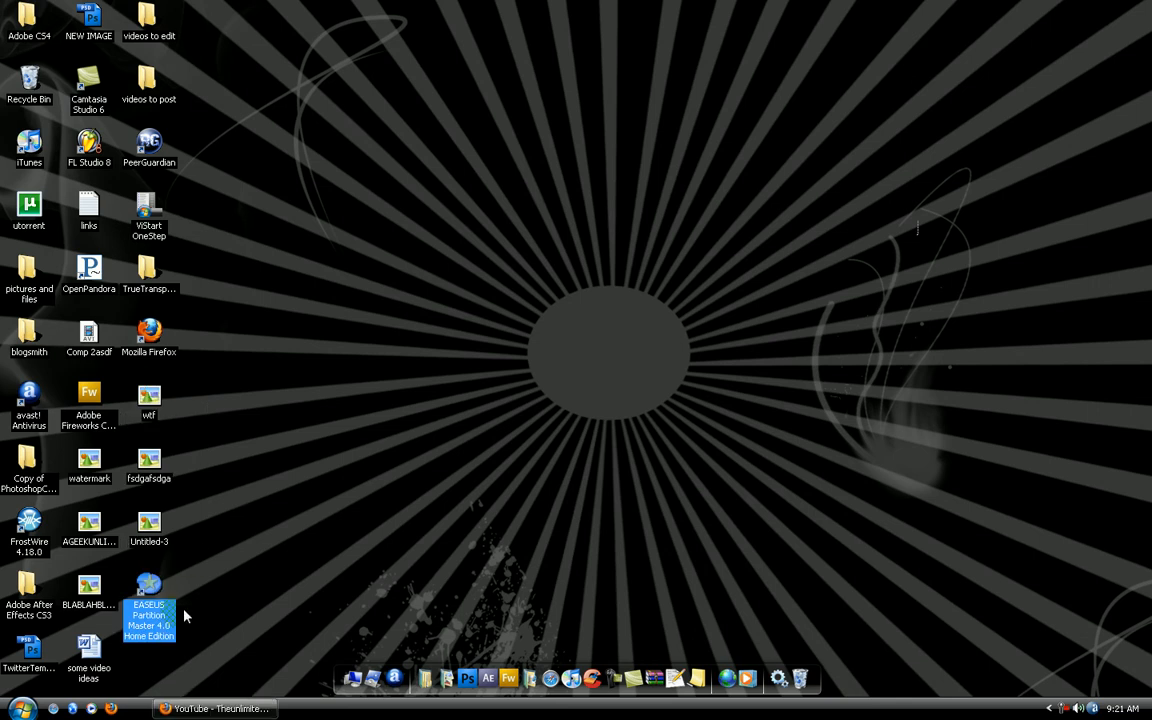
{"action": "mouse_move", "coordinate": [220, 589]}
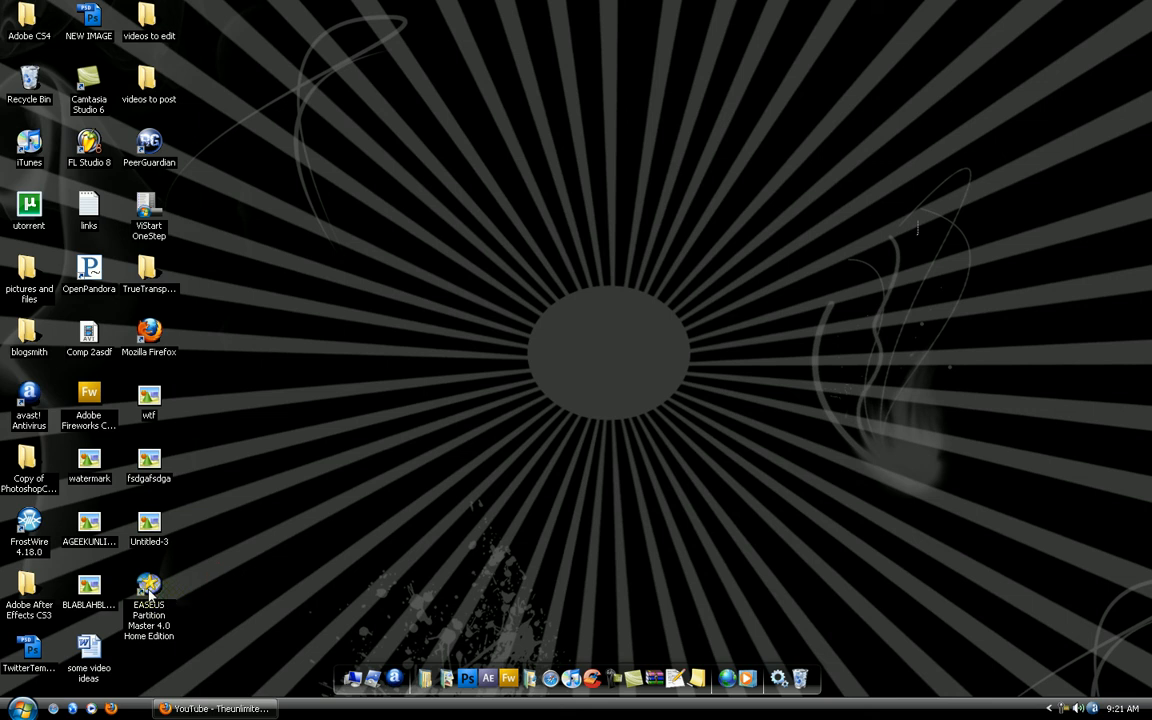
{"action": "mouse_move", "coordinate": [148, 585]}
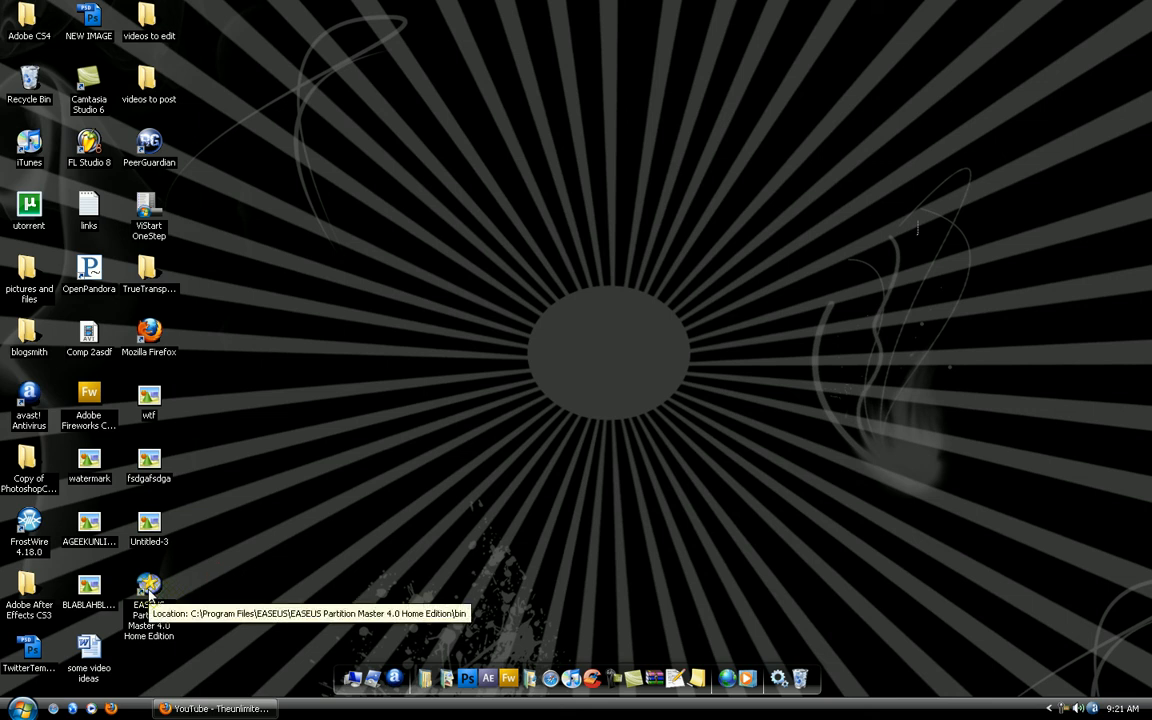
{"action": "left_click", "coordinate": [148, 604]}
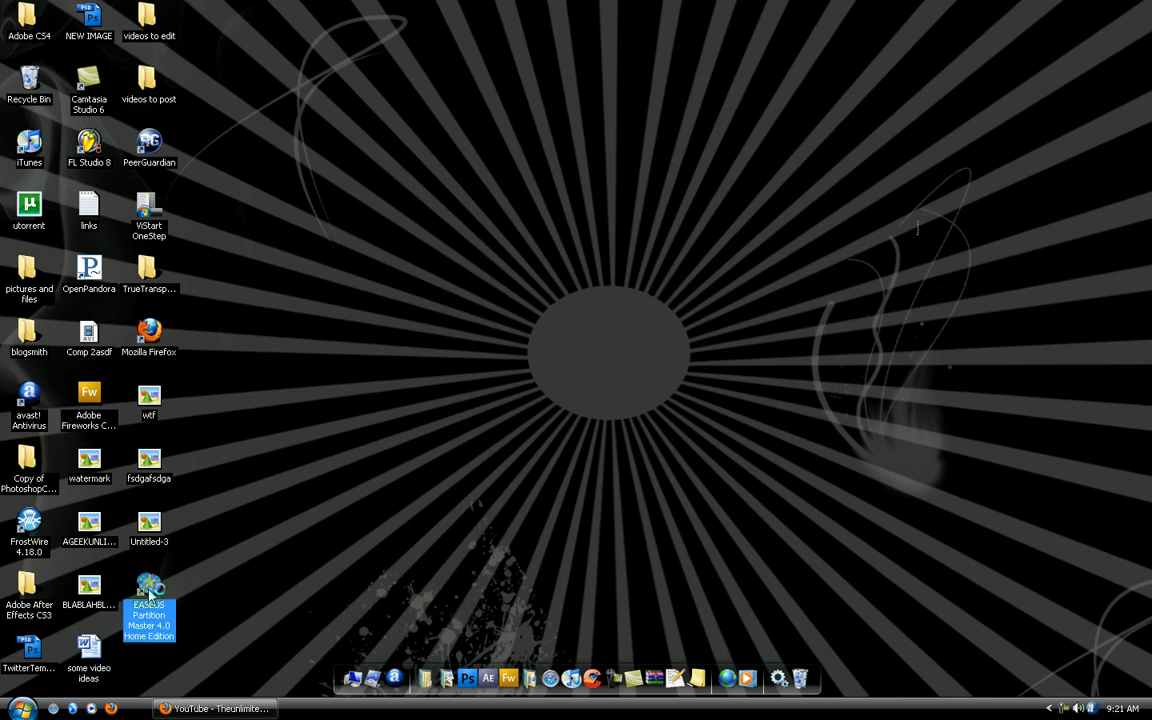
{"action": "mouse_move", "coordinate": [448, 638]}
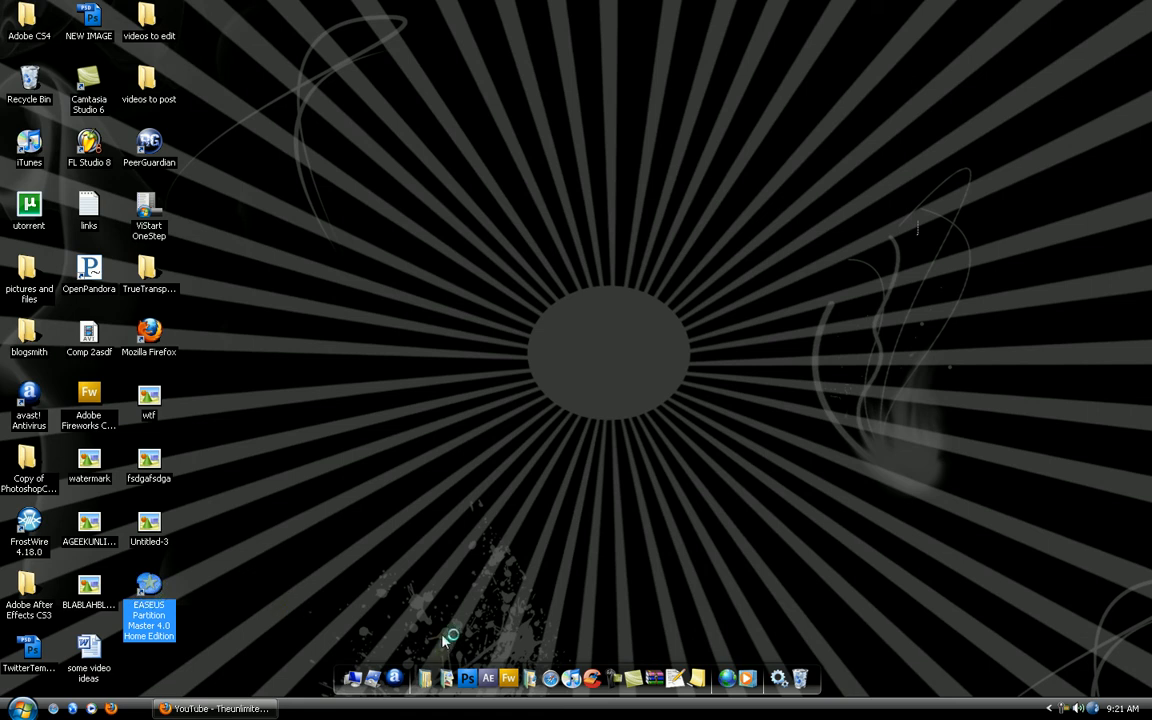
{"action": "mouse_move", "coordinate": [632, 412]}
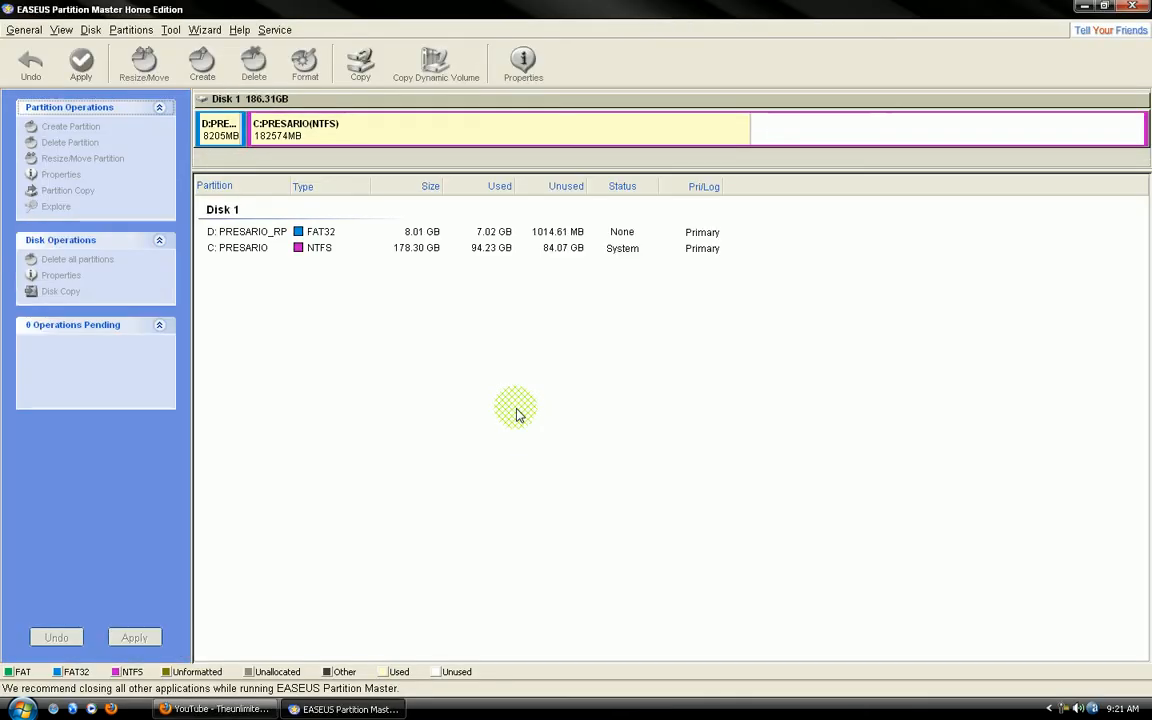
Step: Restore the window to a smaller size and select the C: PRESARIO partition
{"action": "left_click", "coordinate": [1121, 5]}
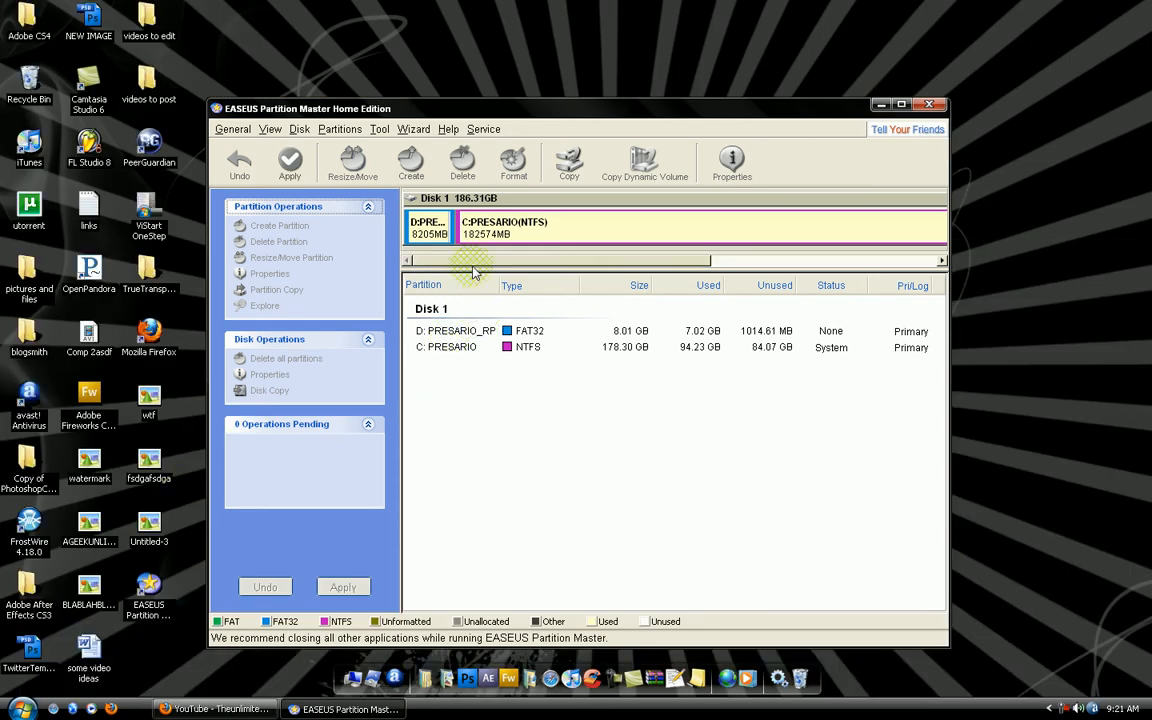
{"action": "mouse_move", "coordinate": [480, 315]}
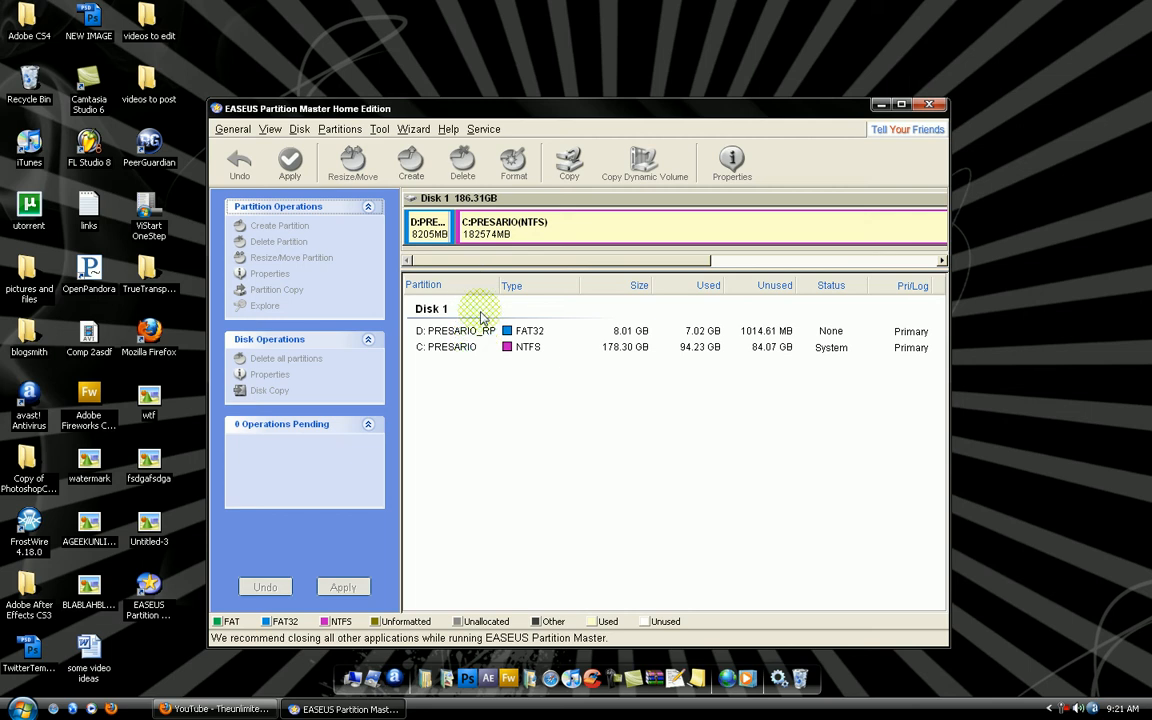
{"action": "left_click", "coordinate": [455, 347]}
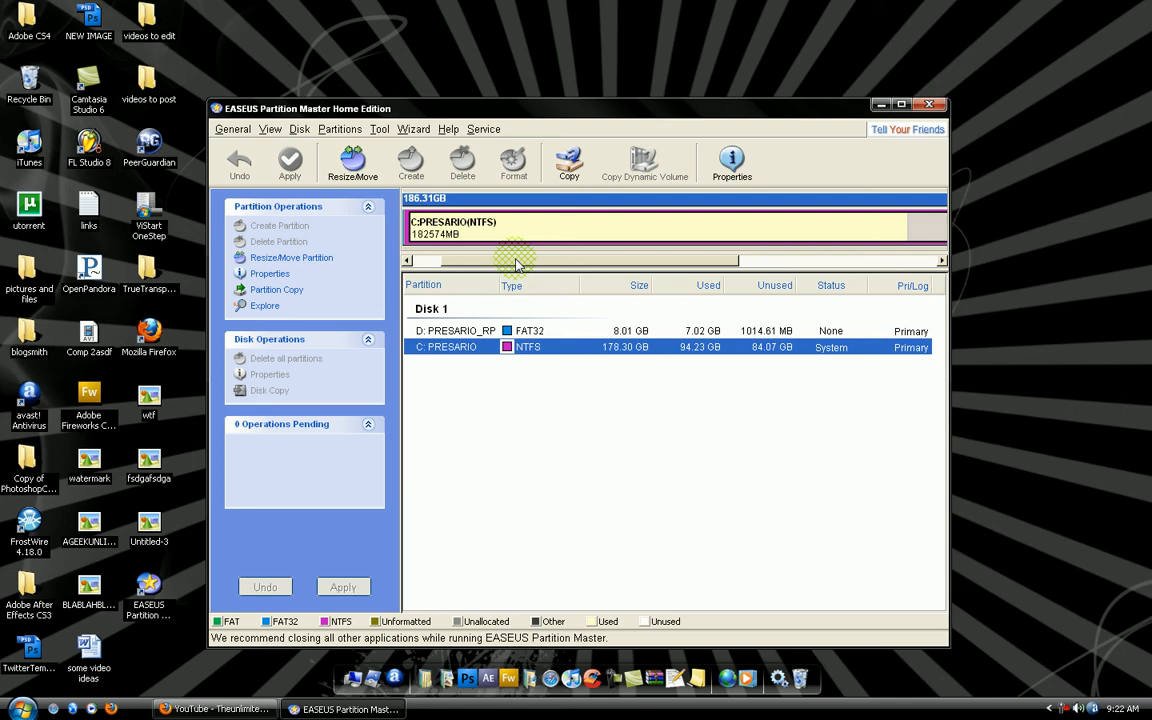
{"action": "mouse_move", "coordinate": [595, 261]}
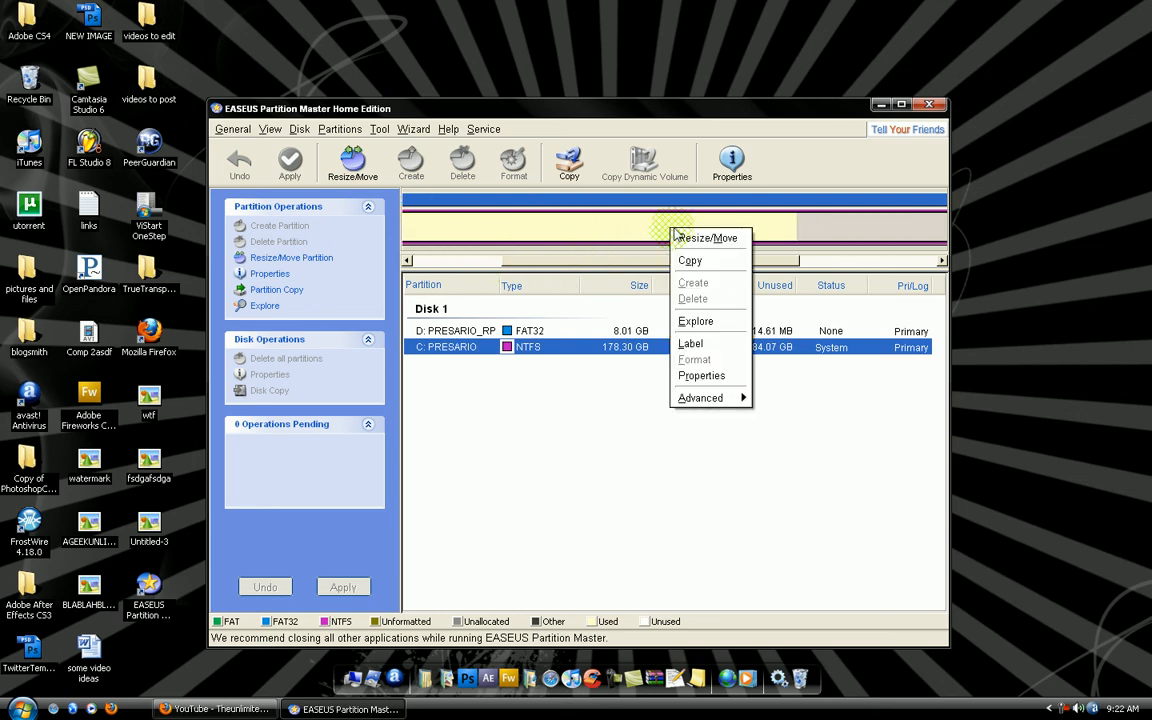
{"action": "left_click", "coordinate": [706, 238]}
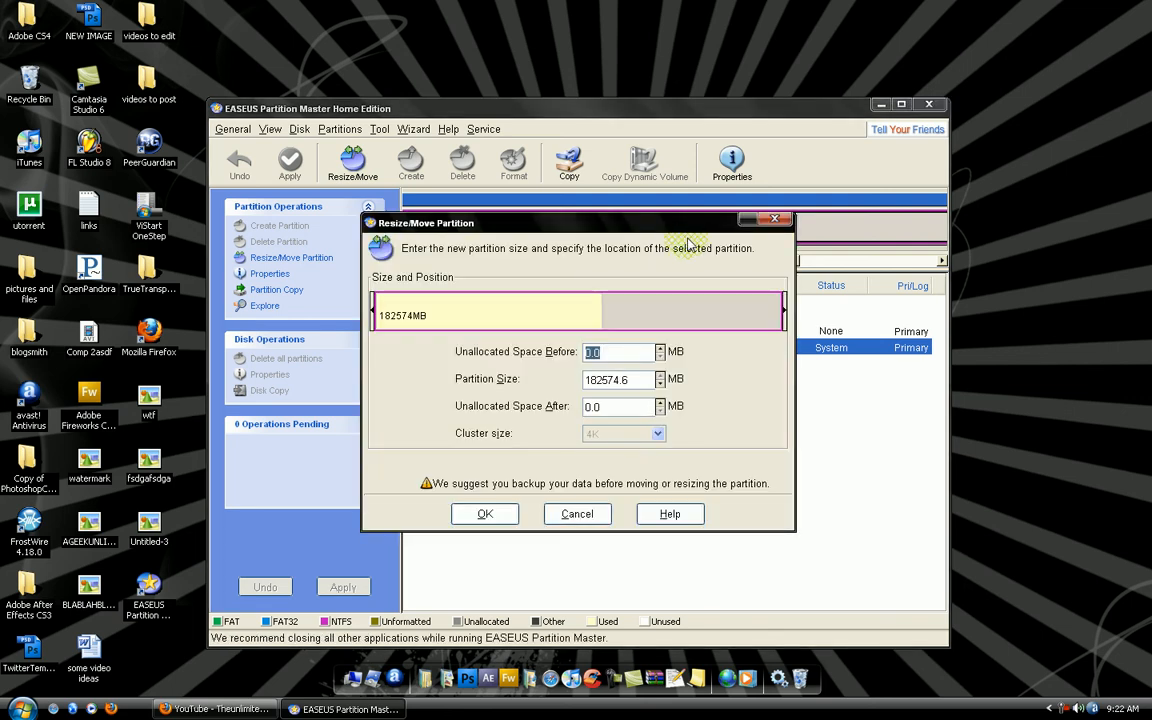
{"action": "mouse_move", "coordinate": [673, 300]}
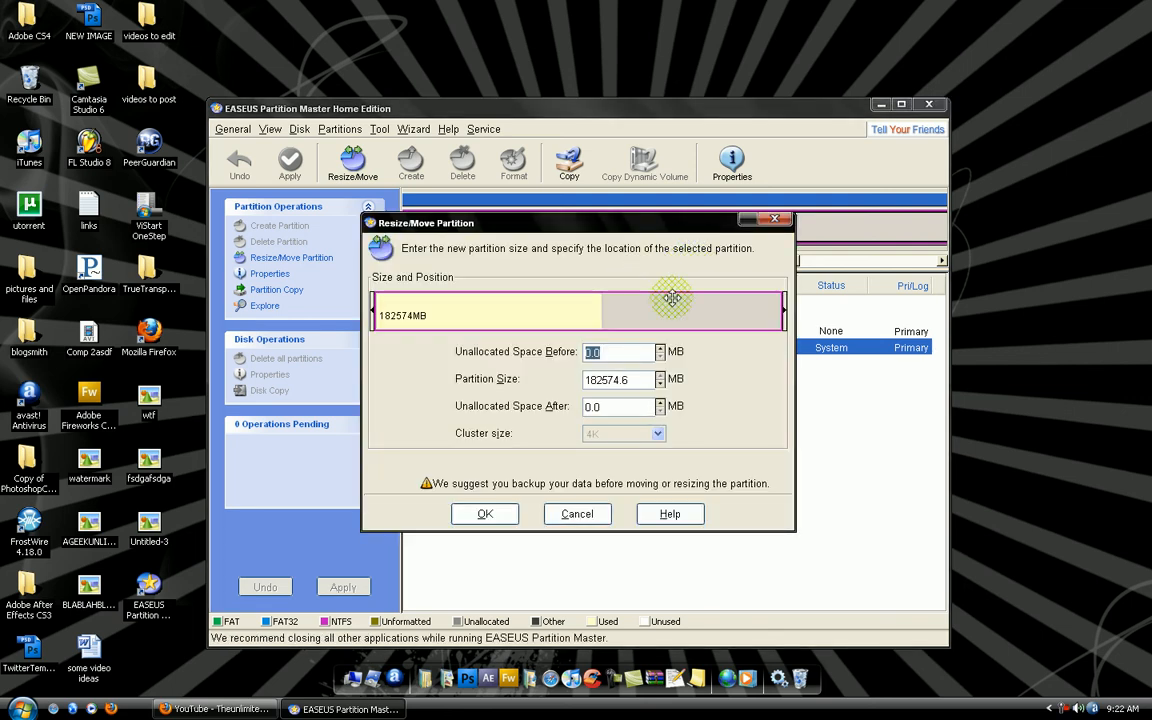
{"action": "mouse_move", "coordinate": [700, 352]}
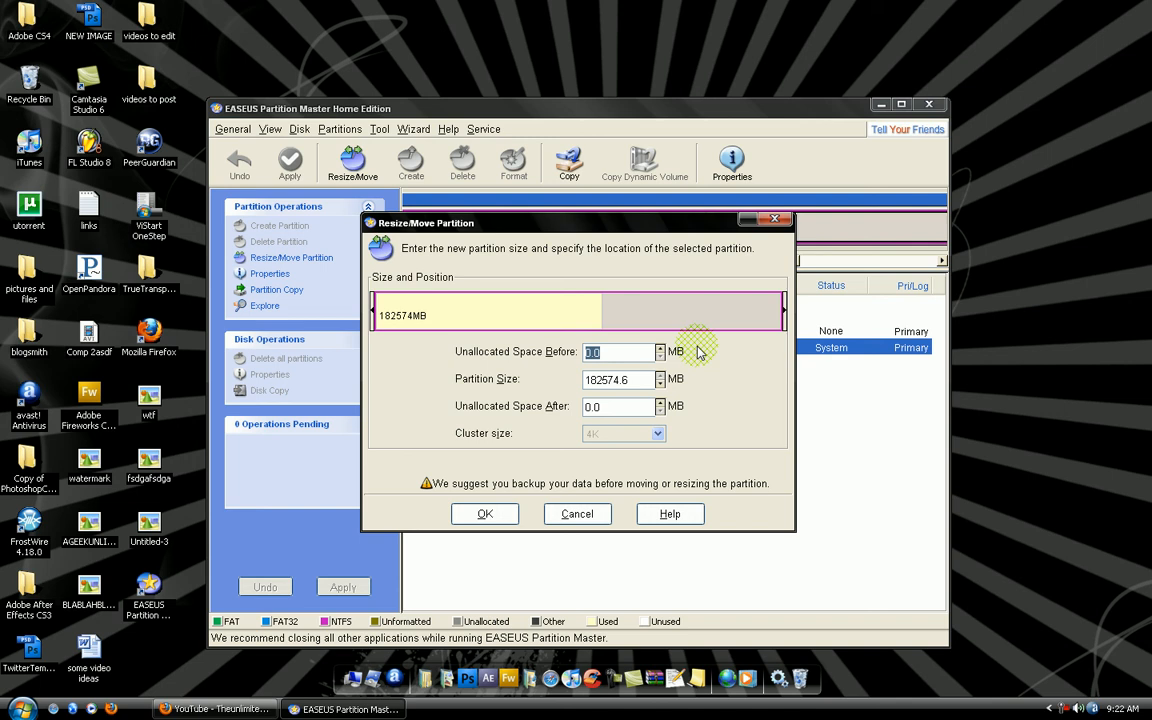
{"action": "mouse_move", "coordinate": [785, 310]}
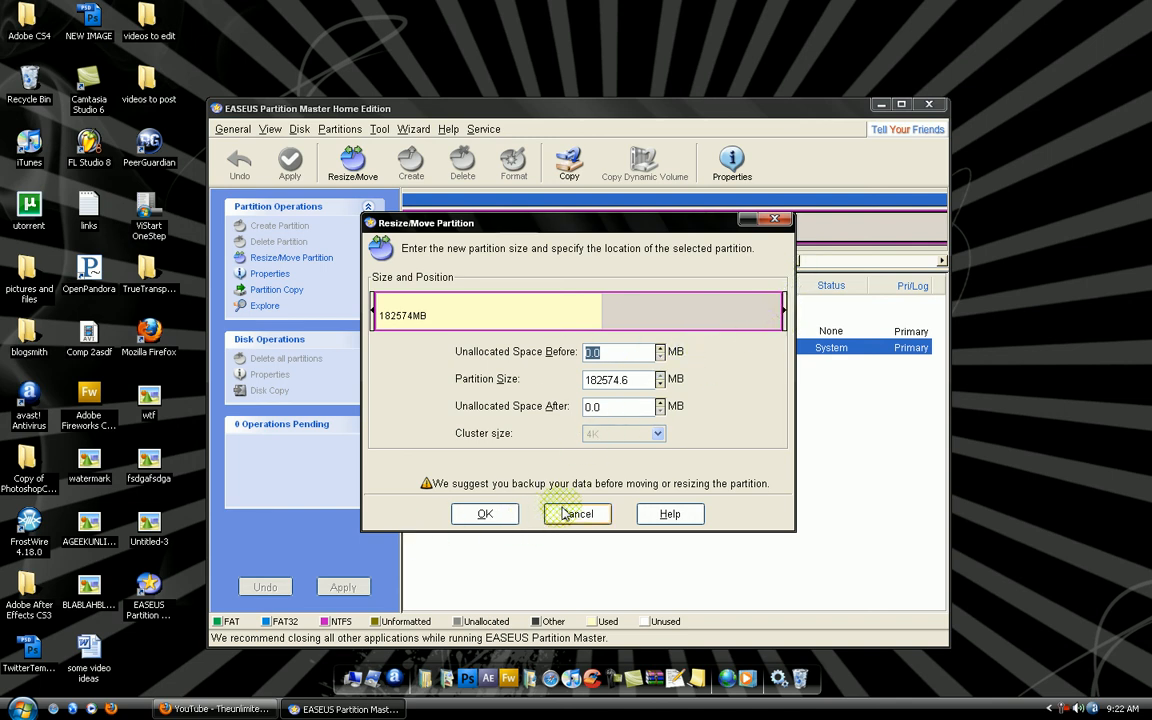
{"action": "left_click", "coordinate": [576, 513]}
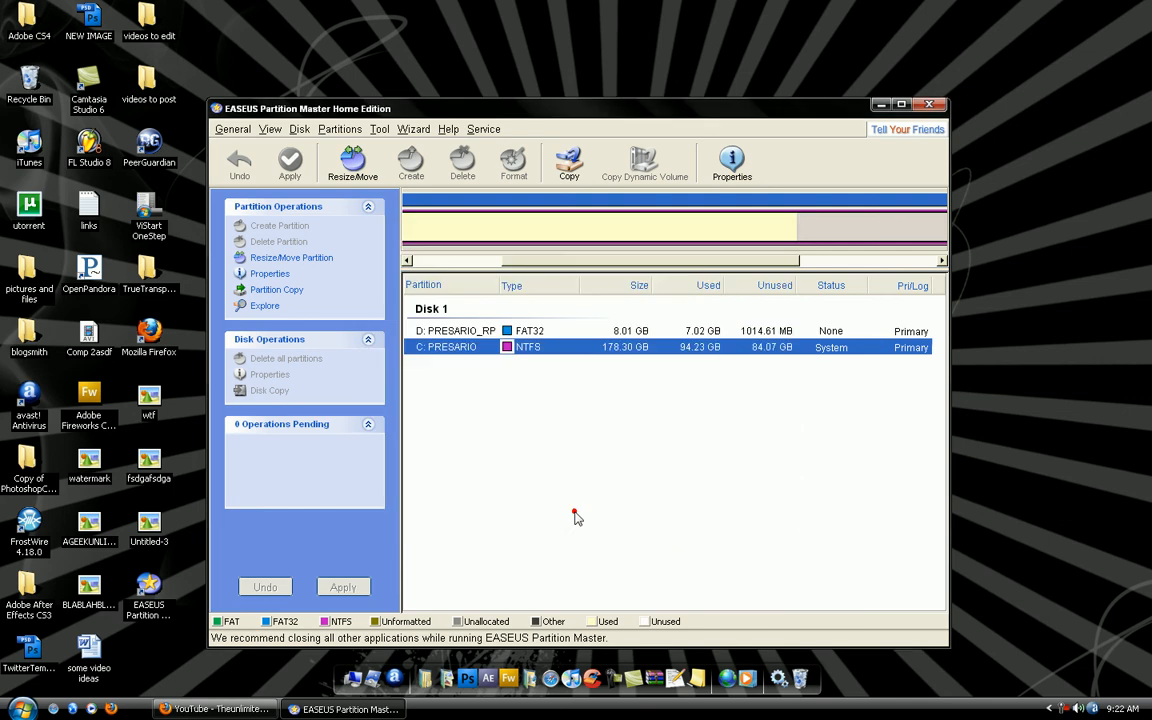
{"action": "left_click", "coordinate": [17, 708]}
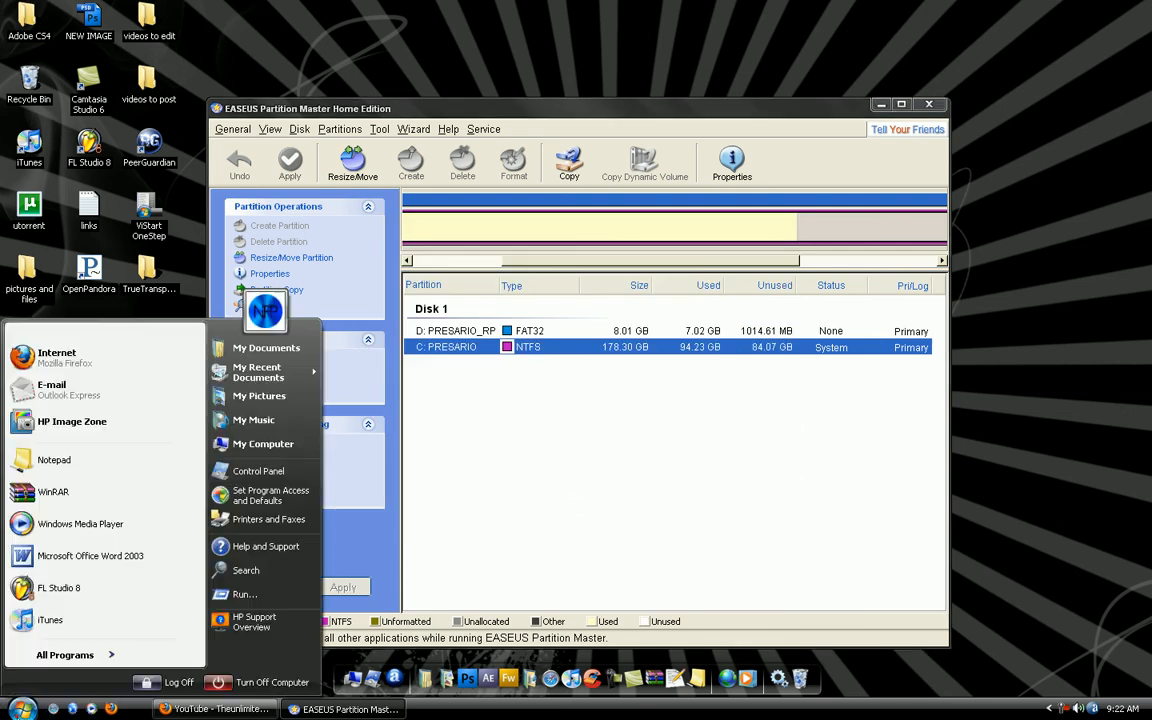
{"action": "left_click", "coordinate": [263, 443]}
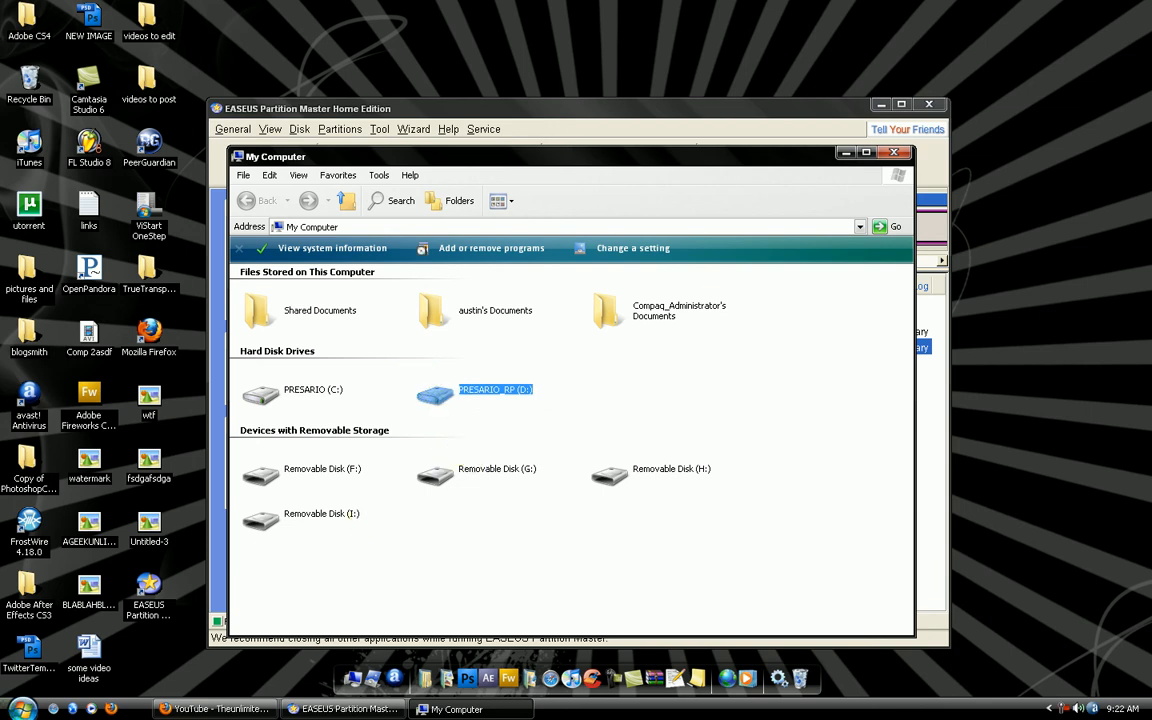
{"action": "mouse_move", "coordinate": [468, 424]}
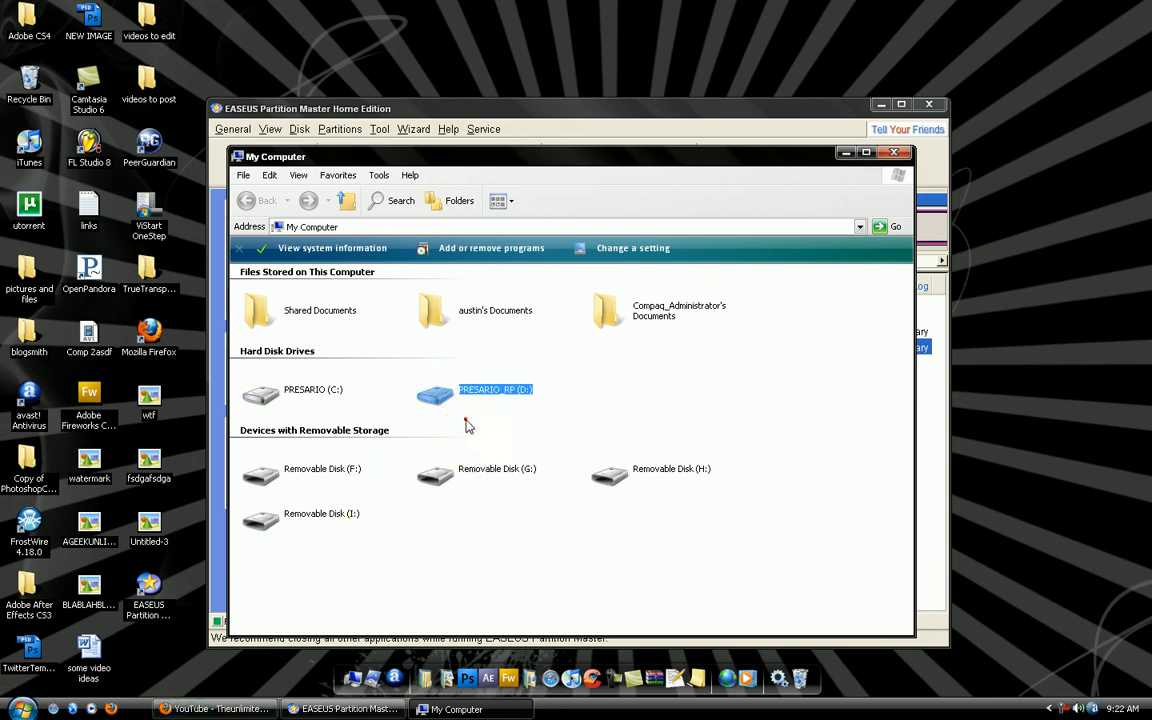
{"action": "left_click", "coordinate": [470, 425]}
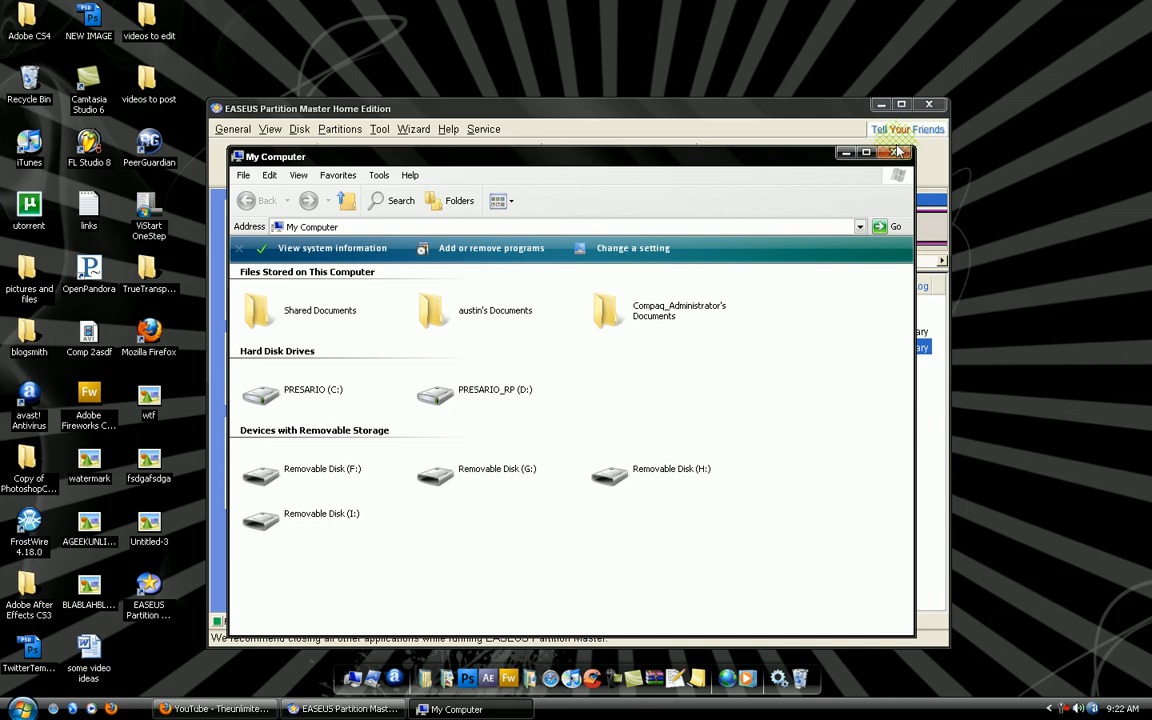
{"action": "left_click", "coordinate": [895, 152]}
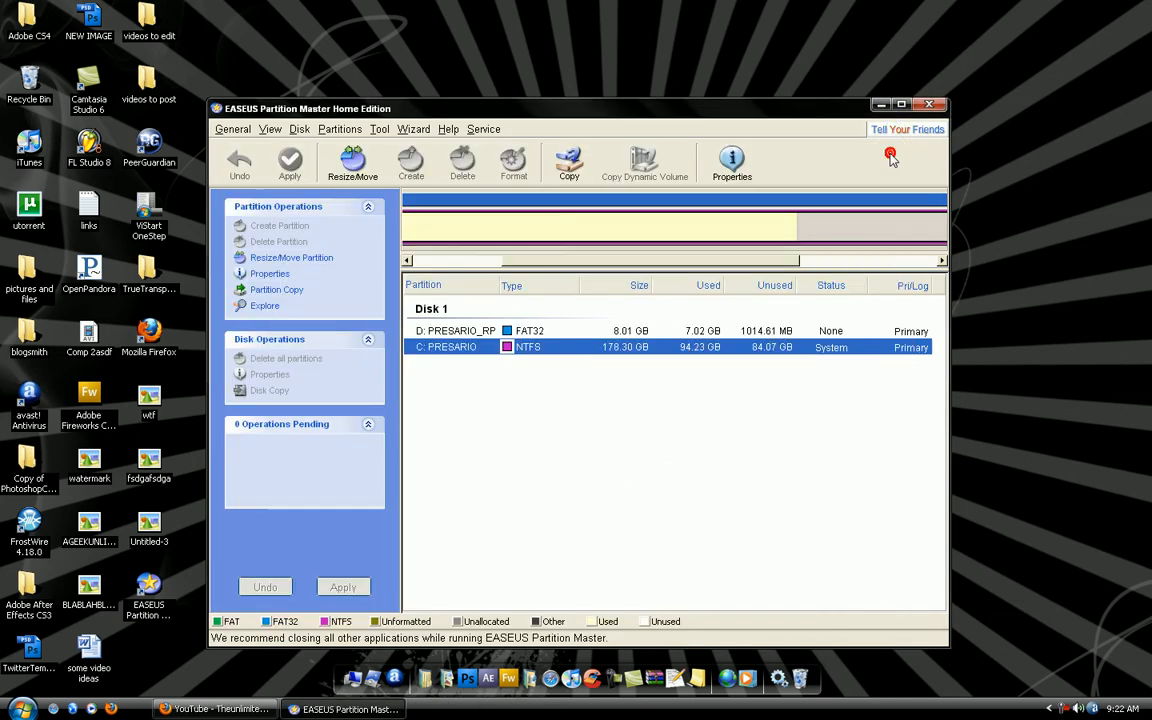
{"action": "mouse_move", "coordinate": [939, 107]}
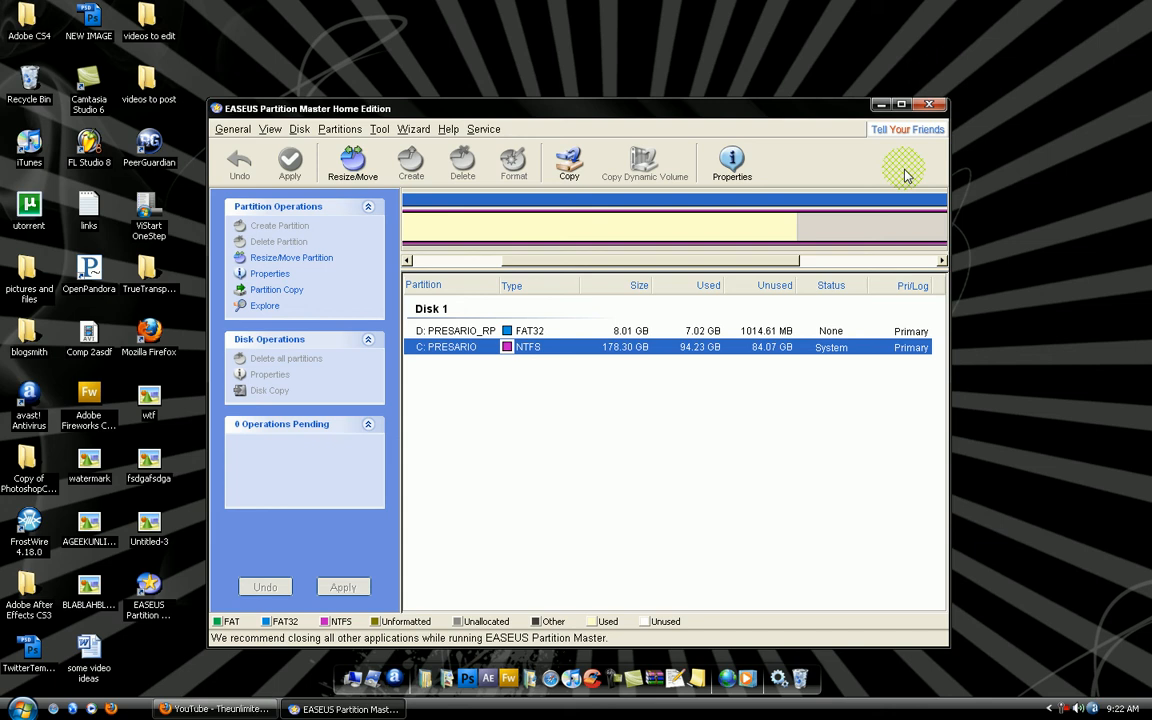
{"action": "mouse_move", "coordinate": [528, 696]}
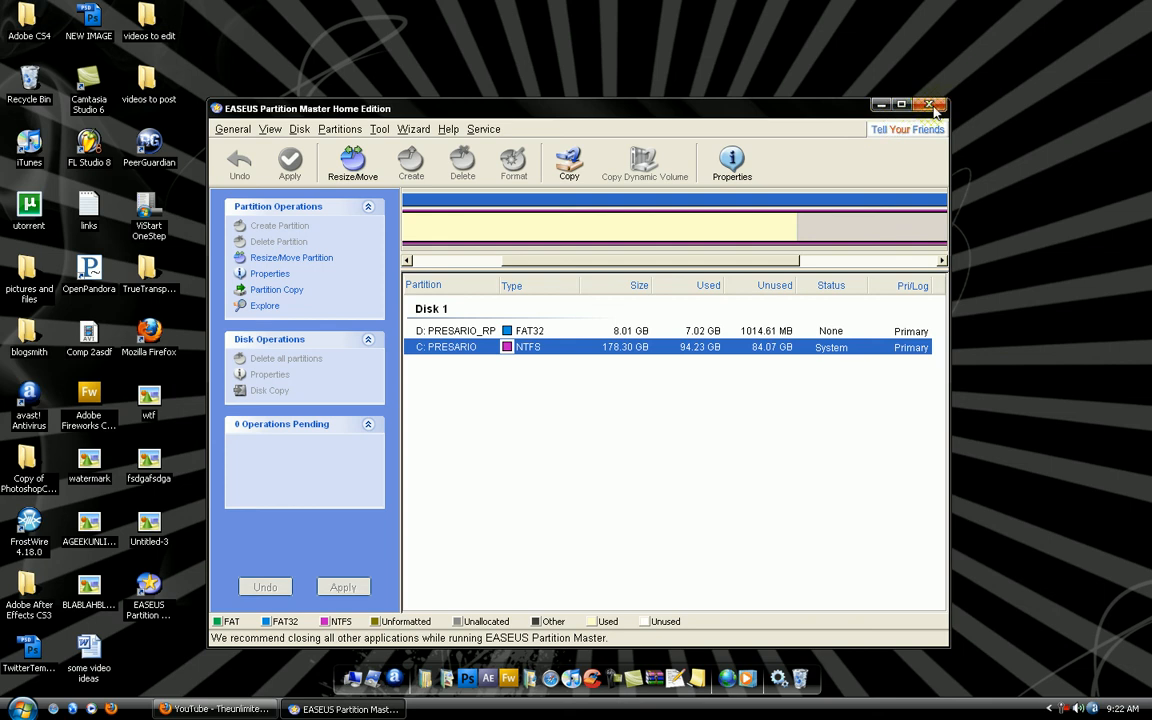
Step: Close the EASEUS Partition Master window without applying changes
{"action": "left_click", "coordinate": [930, 105]}
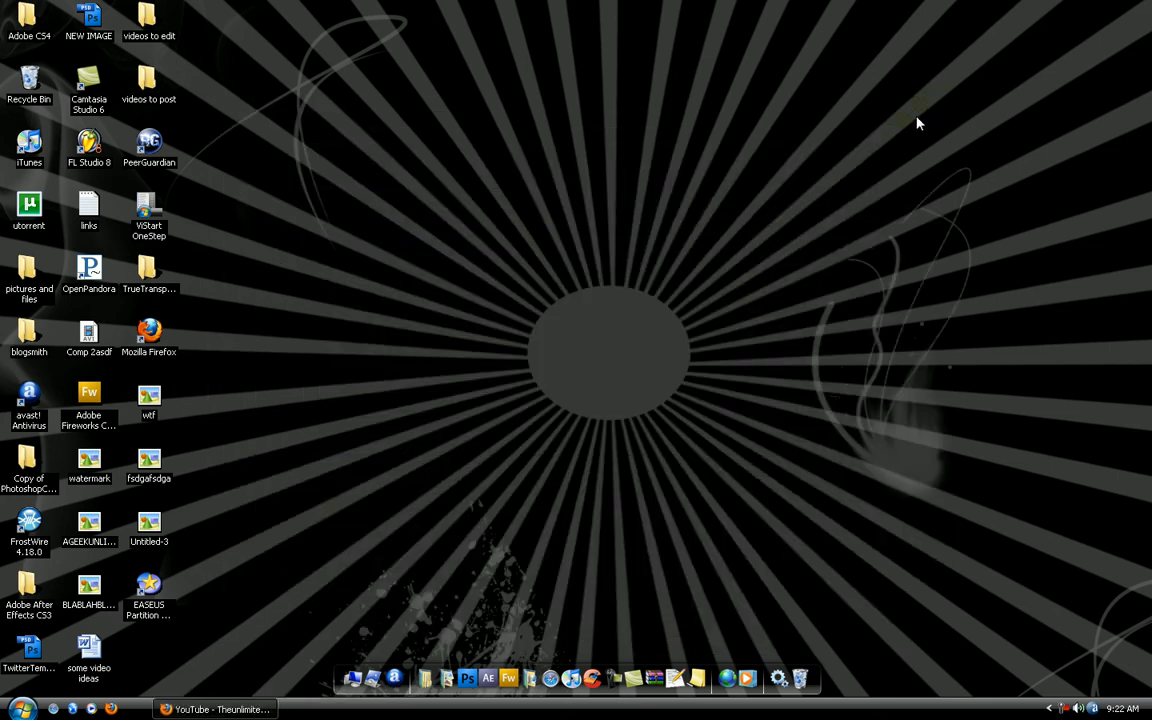